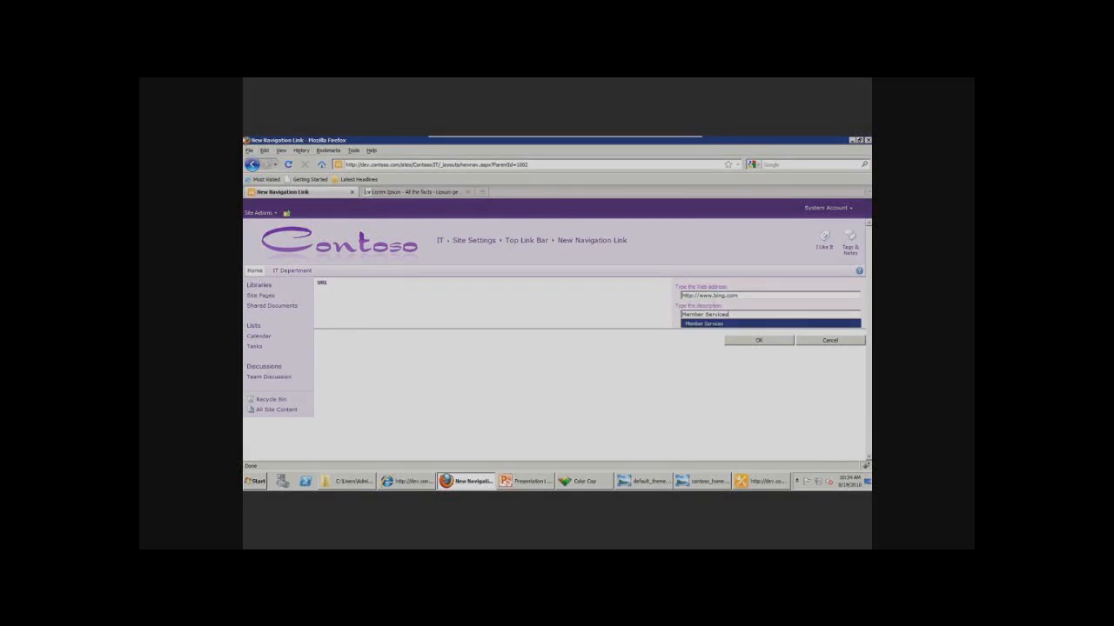
pyautogui.click(758, 340)
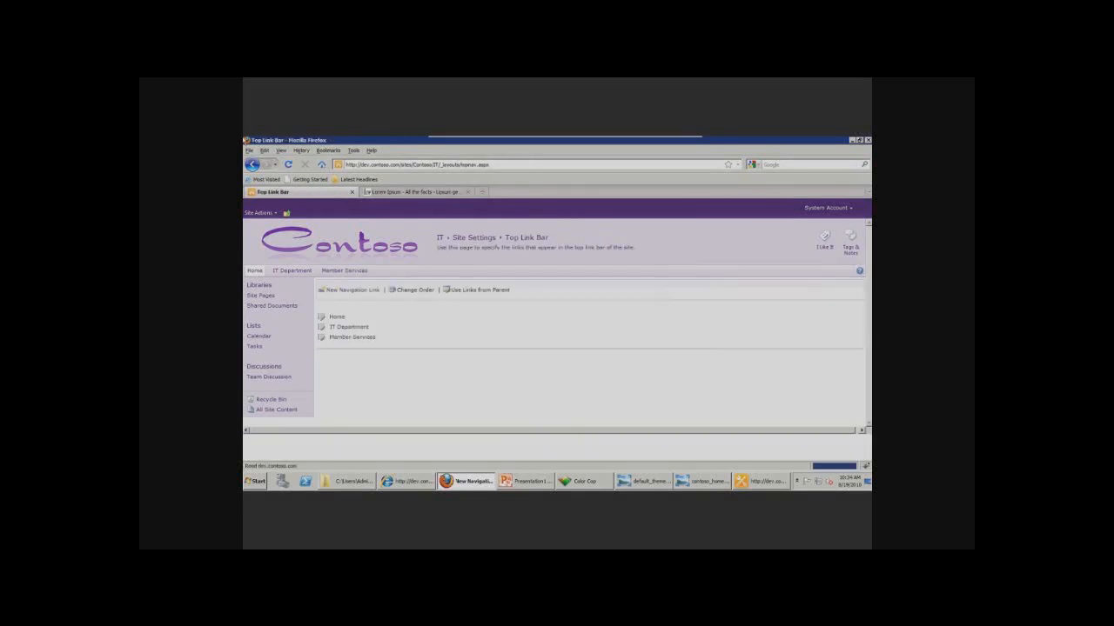
pyautogui.click(352, 290)
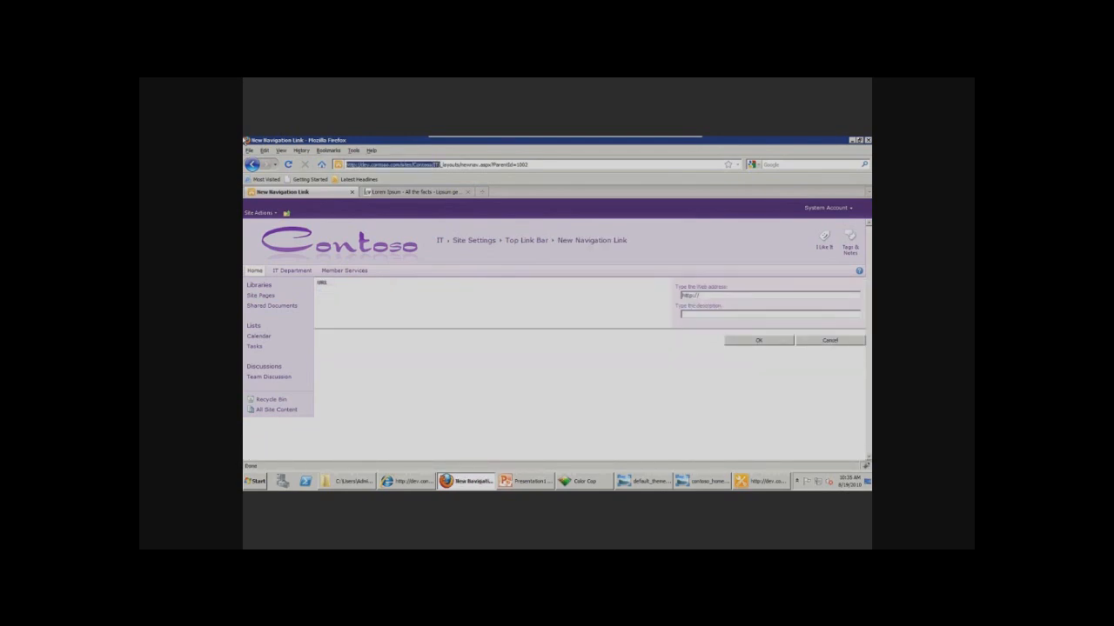
pyautogui.click(768, 295)
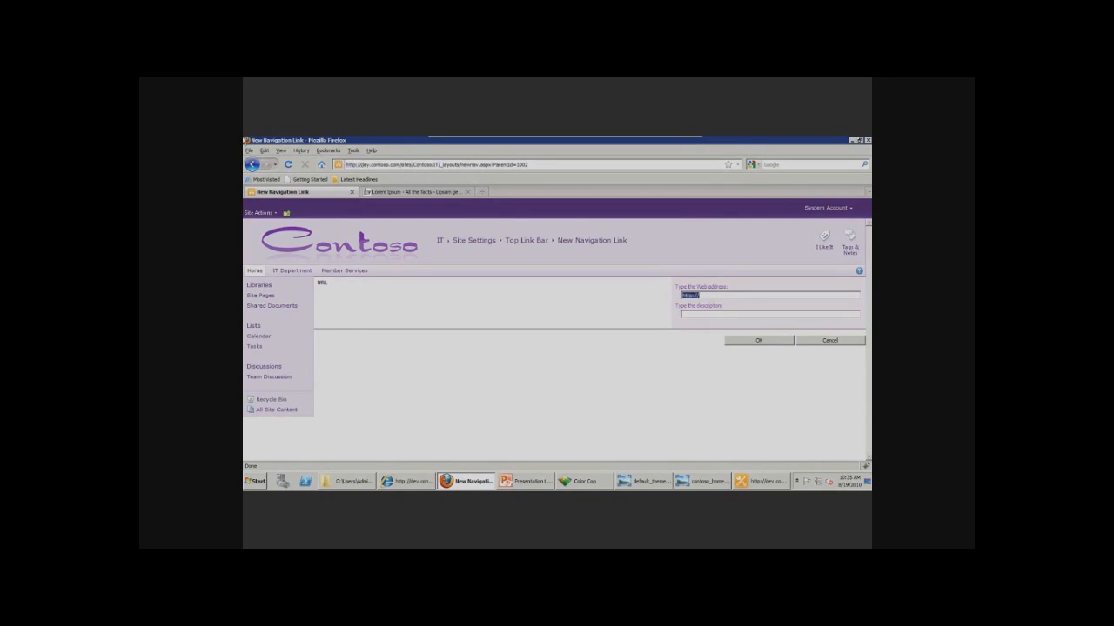
pyautogui.write('http://dev.contoso.com/sites/Contoso/IT/')
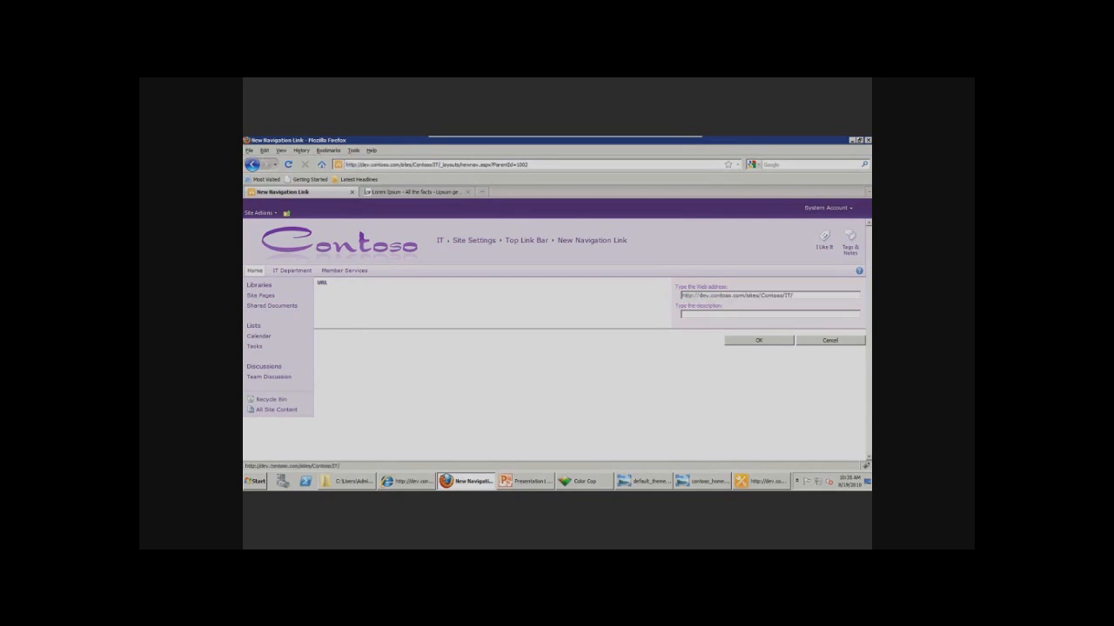
pyautogui.write('Legal')
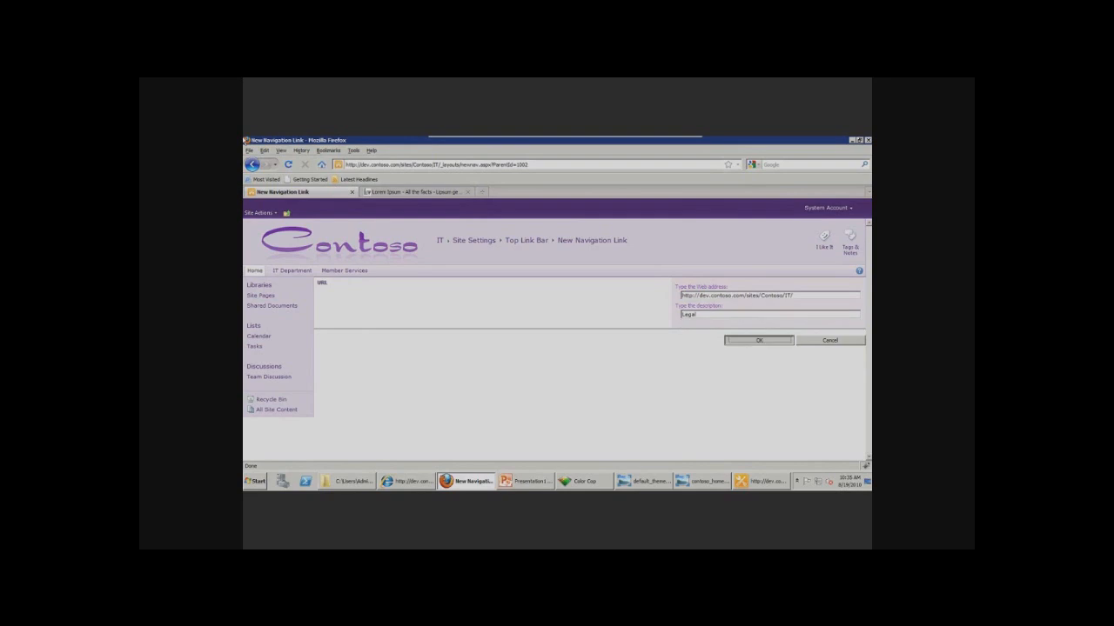
pyautogui.click(758, 340)
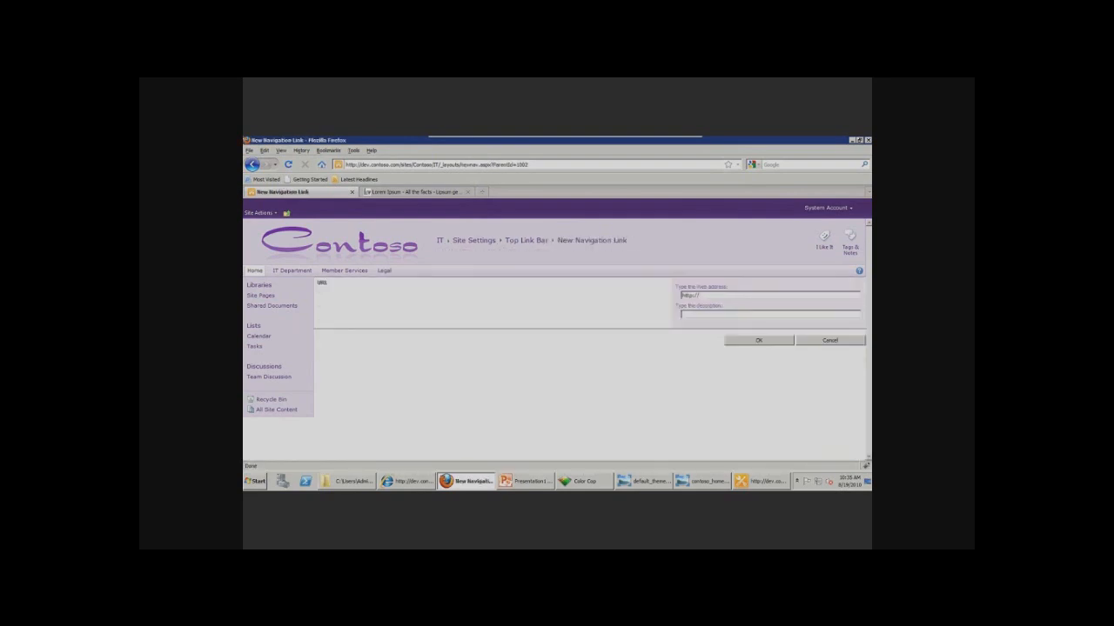
pyautogui.write('http://dev.contoso.com/sites/Contoso/IT/')
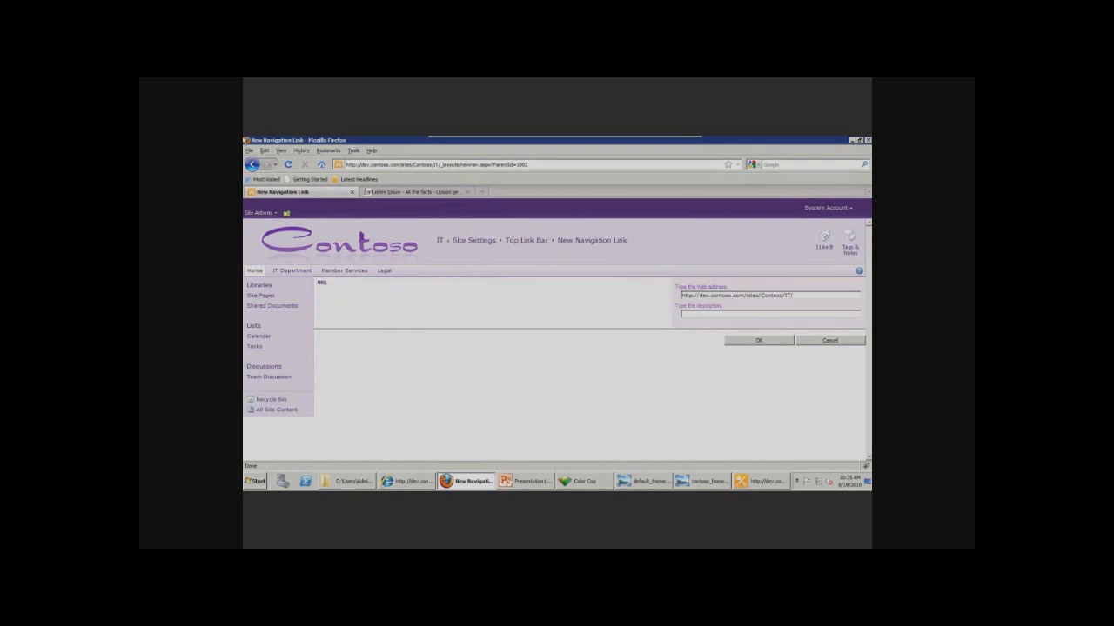
pyautogui.write('Dell')
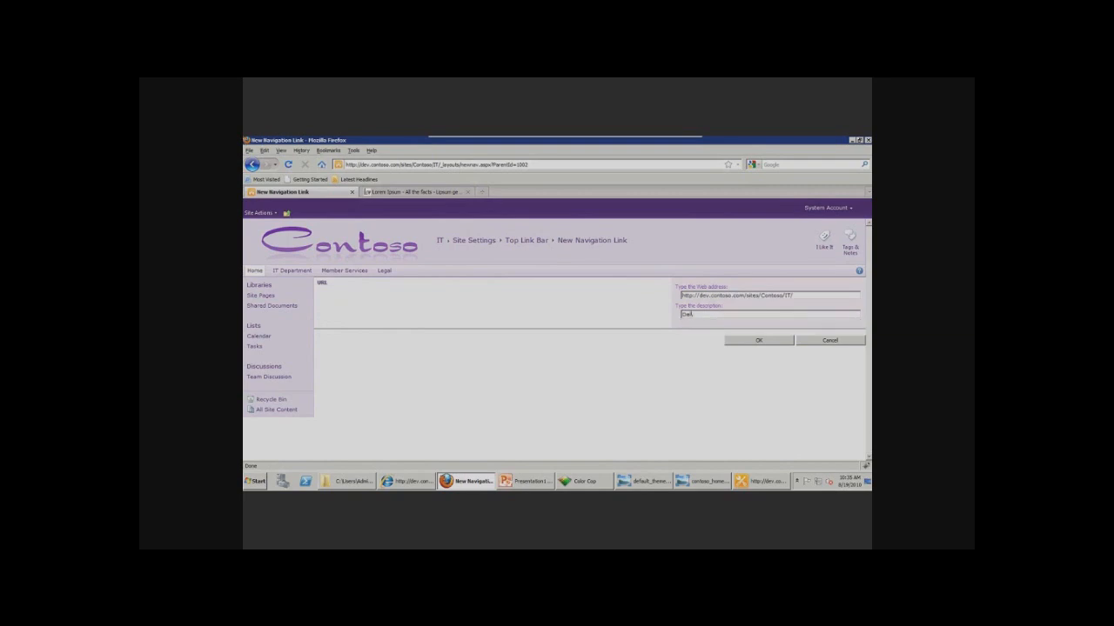
pyautogui.write('Delivery')
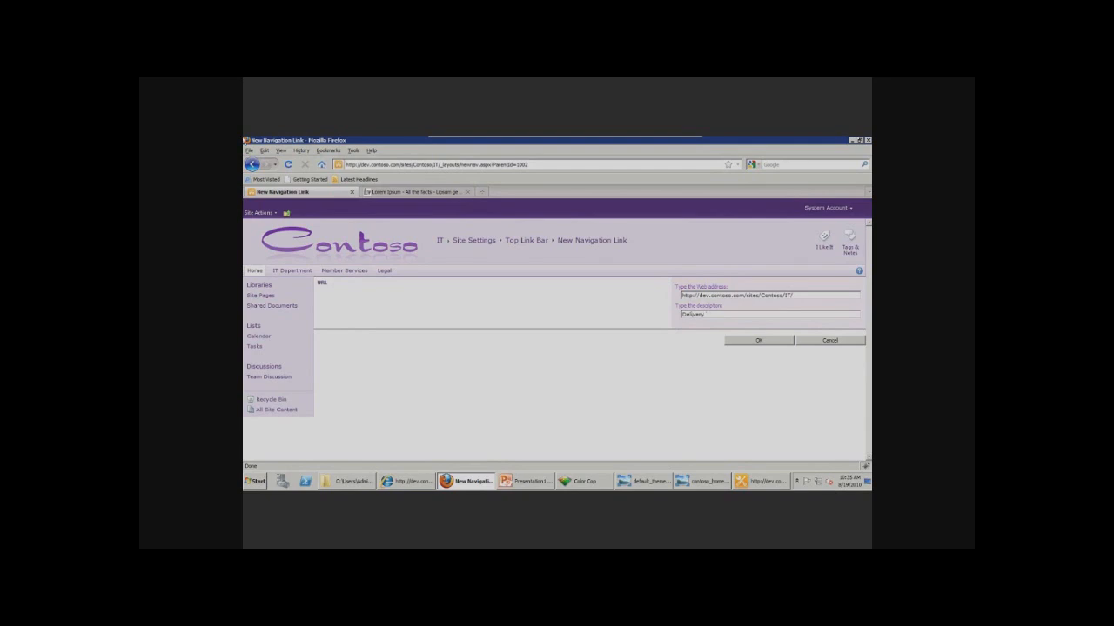
pyautogui.click(758, 340)
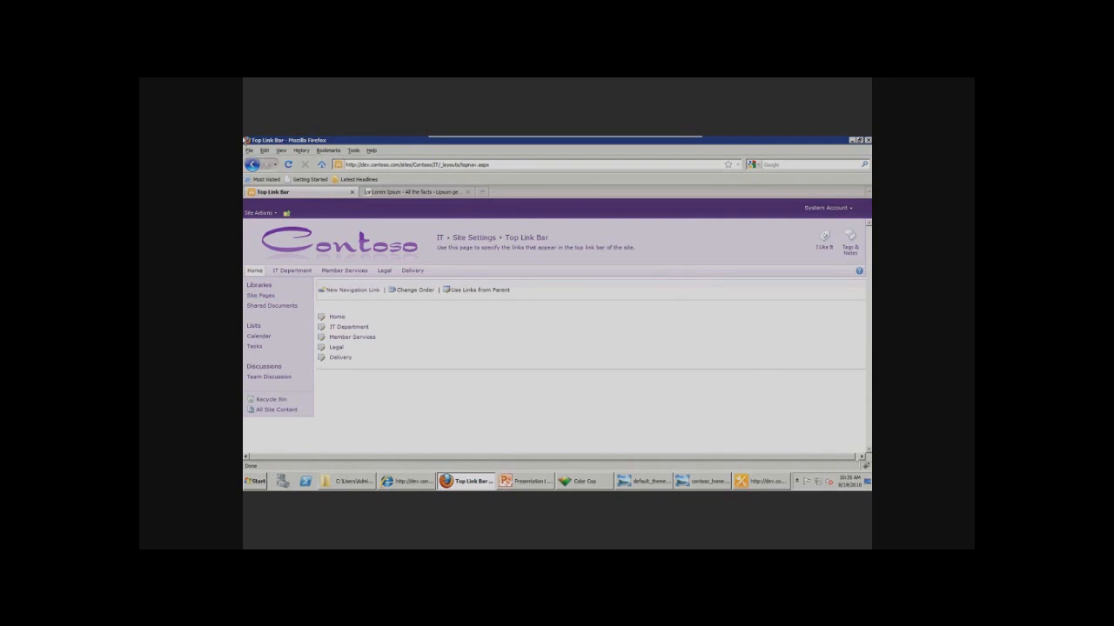
pyautogui.moveTo(259, 286)
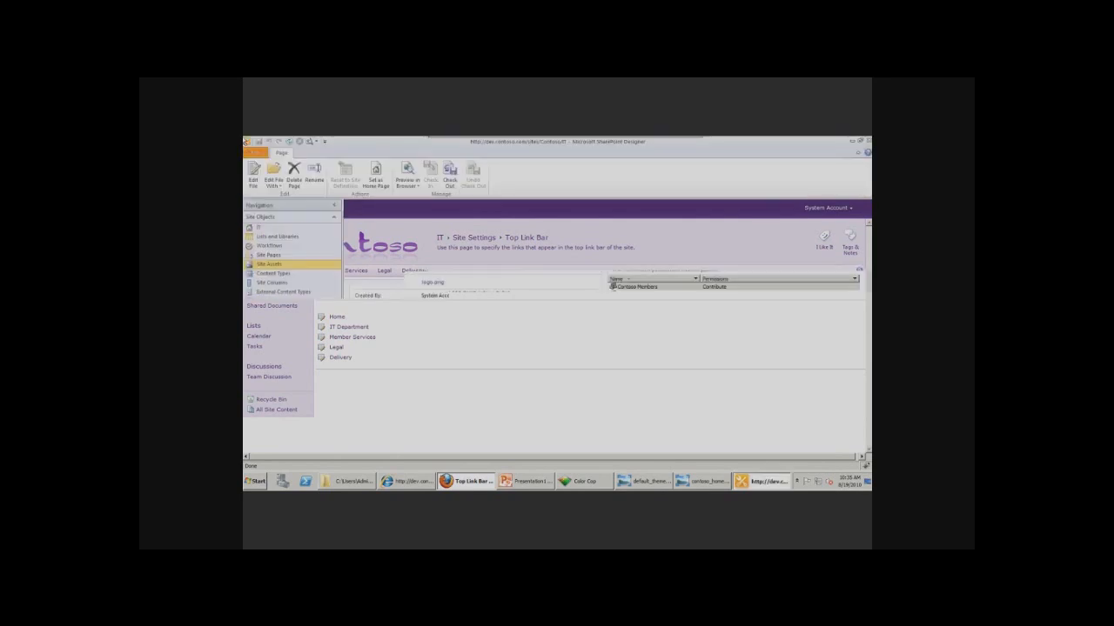
# Step: Open the site's Master Pages and bring up editing options for v4.master
pyautogui.click(268, 263)
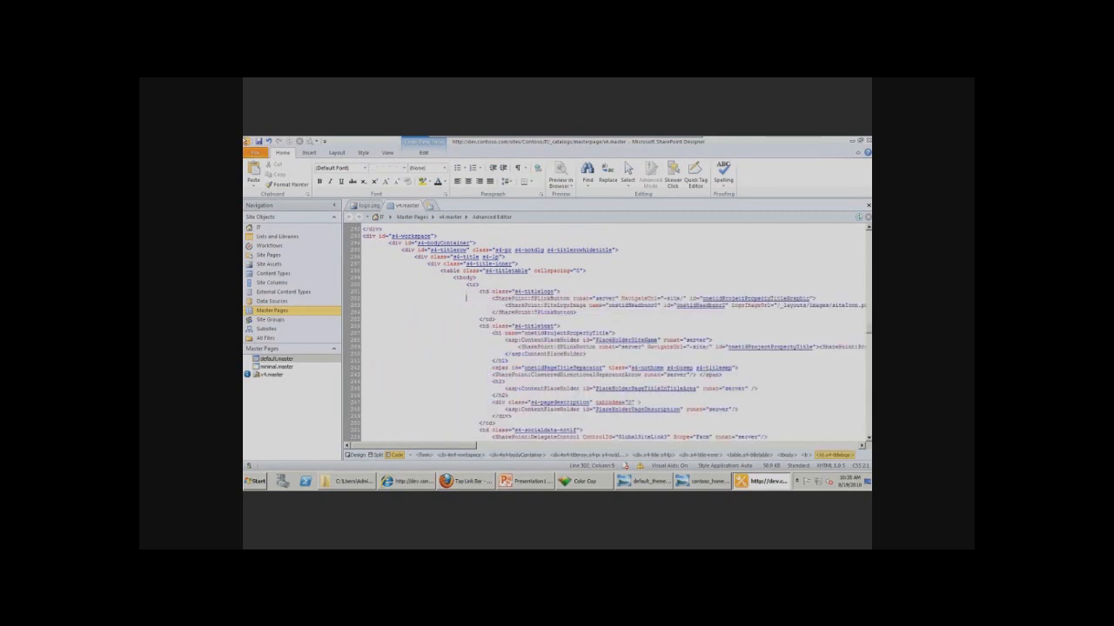
pyautogui.rightClick(466, 296)
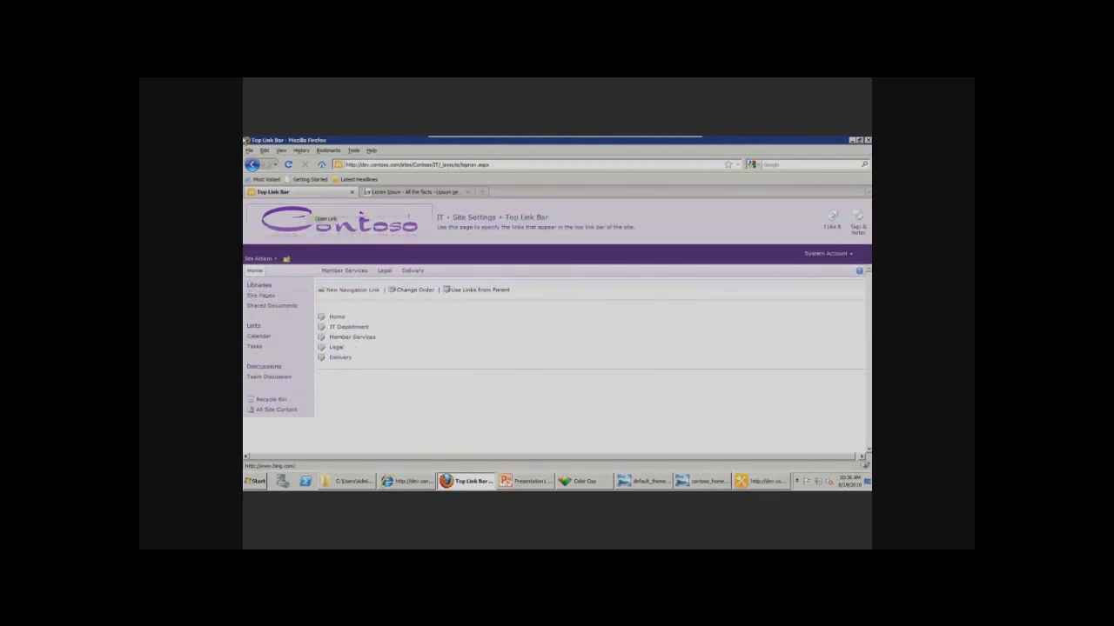
# Step: Inspect the header's s4-title styles in Firebug, then return to SharePoint Designer
pyautogui.rightClick(348, 326)
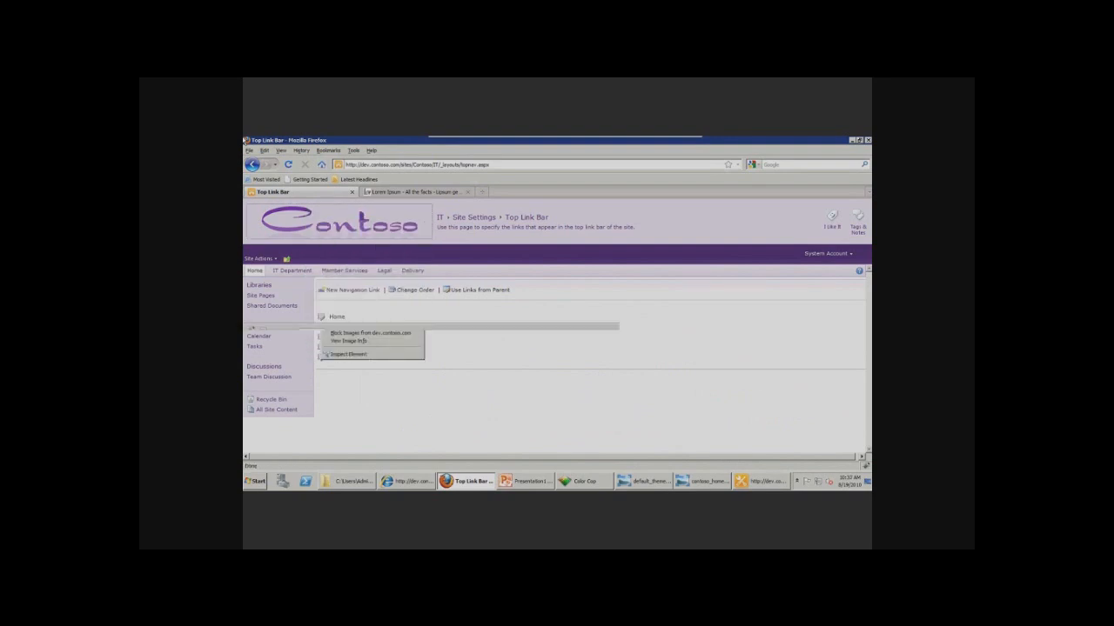
pyautogui.click(349, 354)
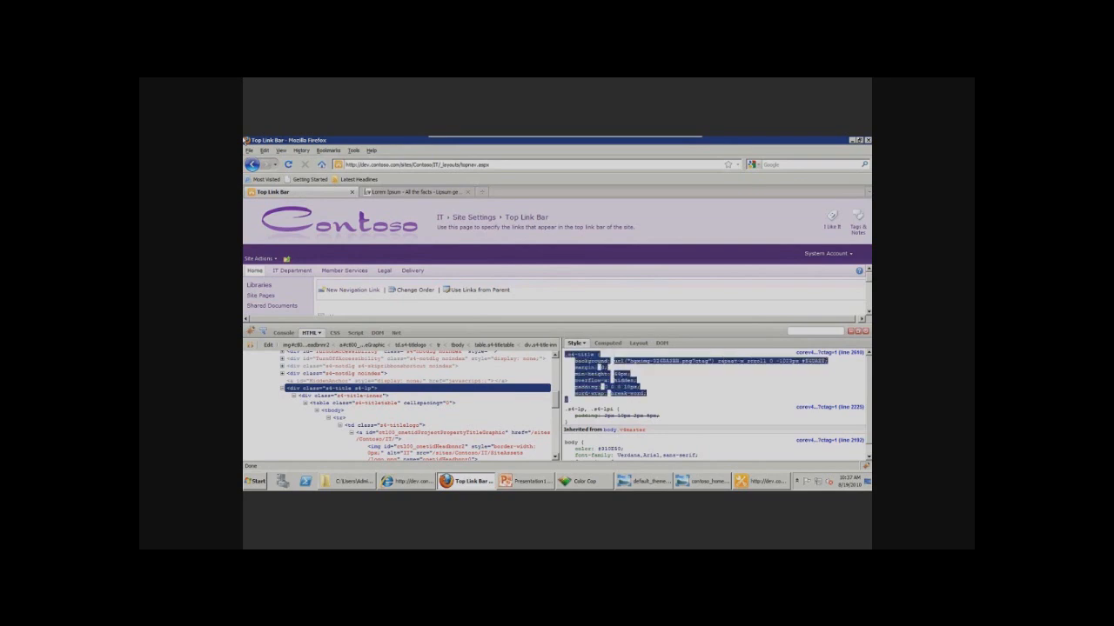
pyautogui.click(467, 481)
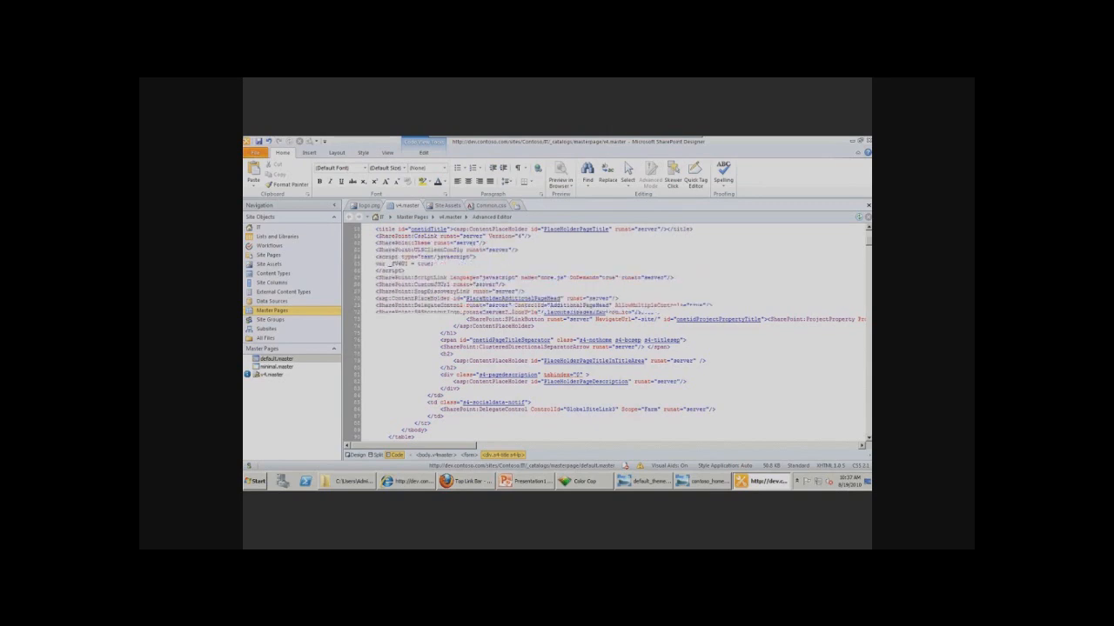
# Step: Point the body .s4-title background-image at top_nav_bg.png from Site Assets
pyautogui.scroll(-3)
pyautogui.write('background-image:')
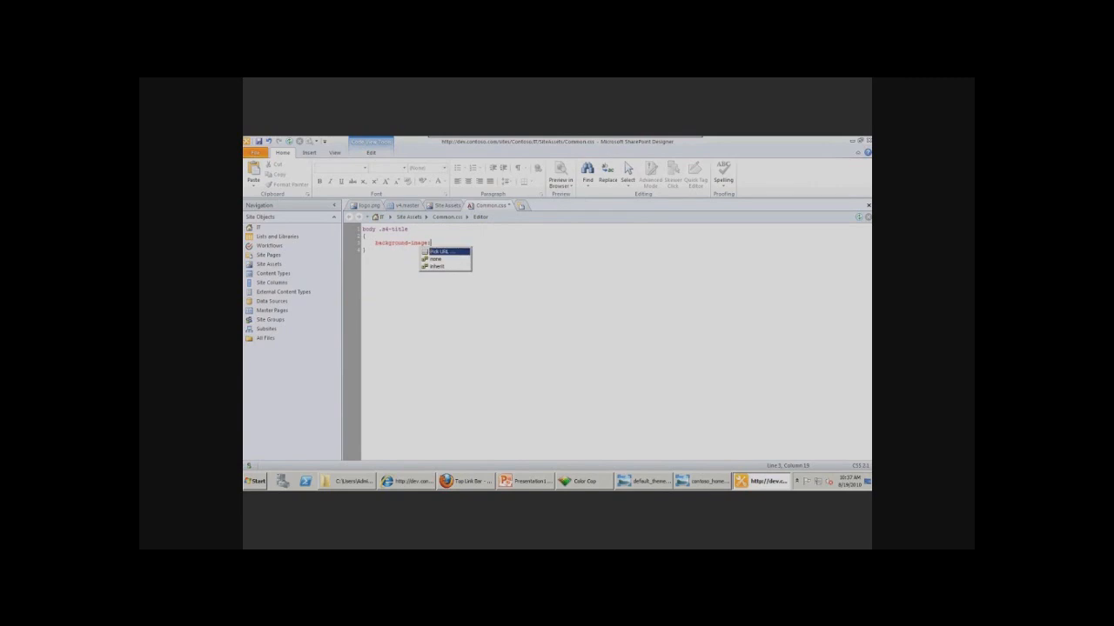
pyautogui.click(442, 251)
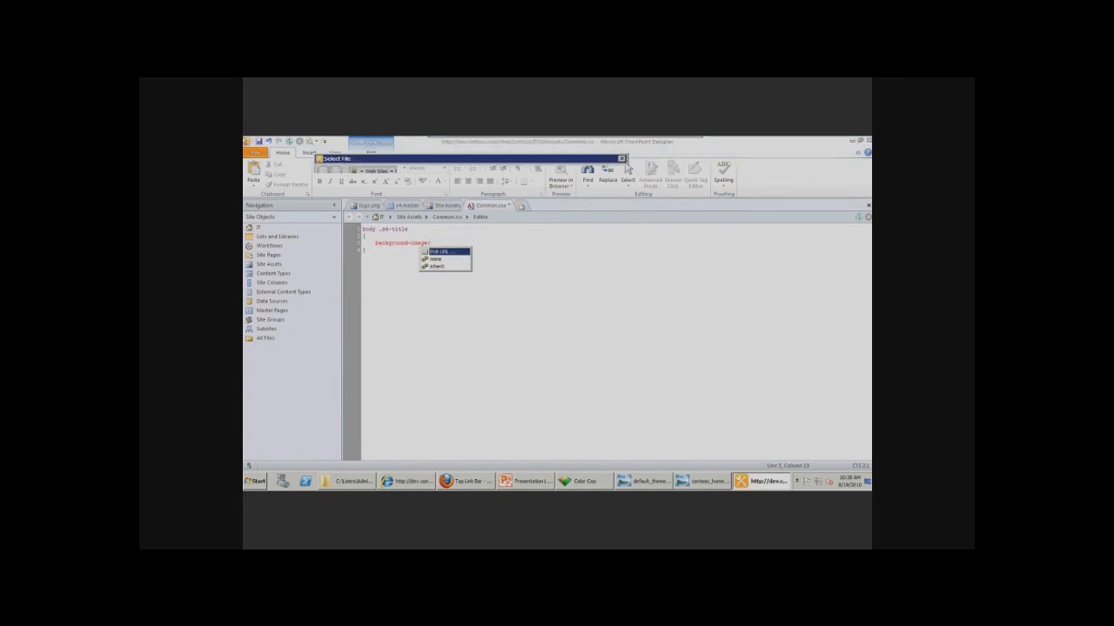
pyautogui.click(439, 251)
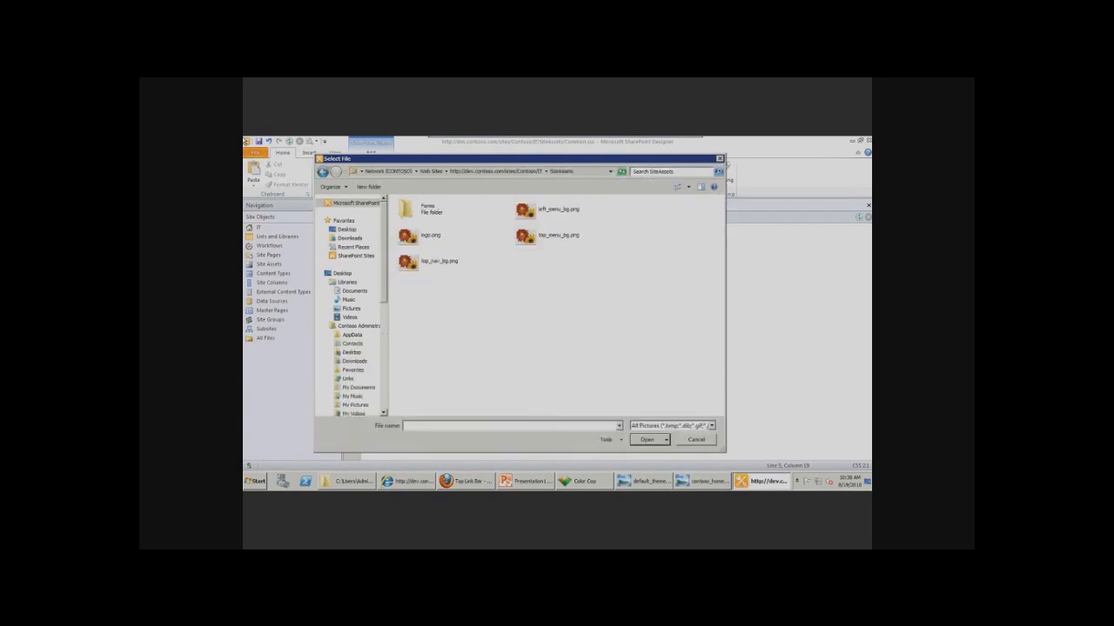
pyautogui.click(439, 261)
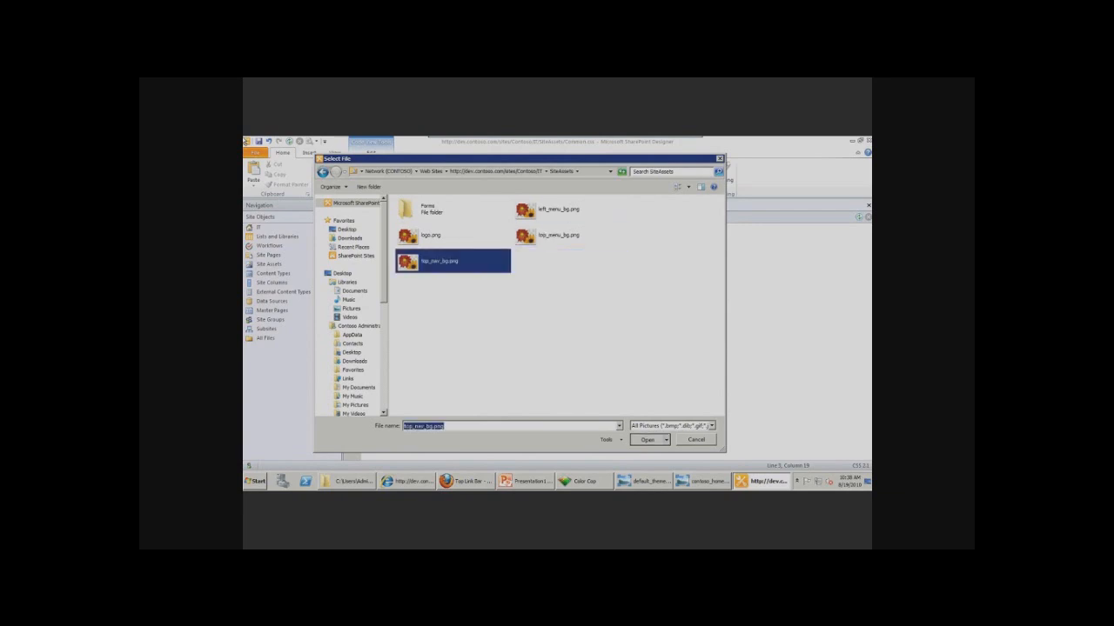
pyautogui.click(646, 440)
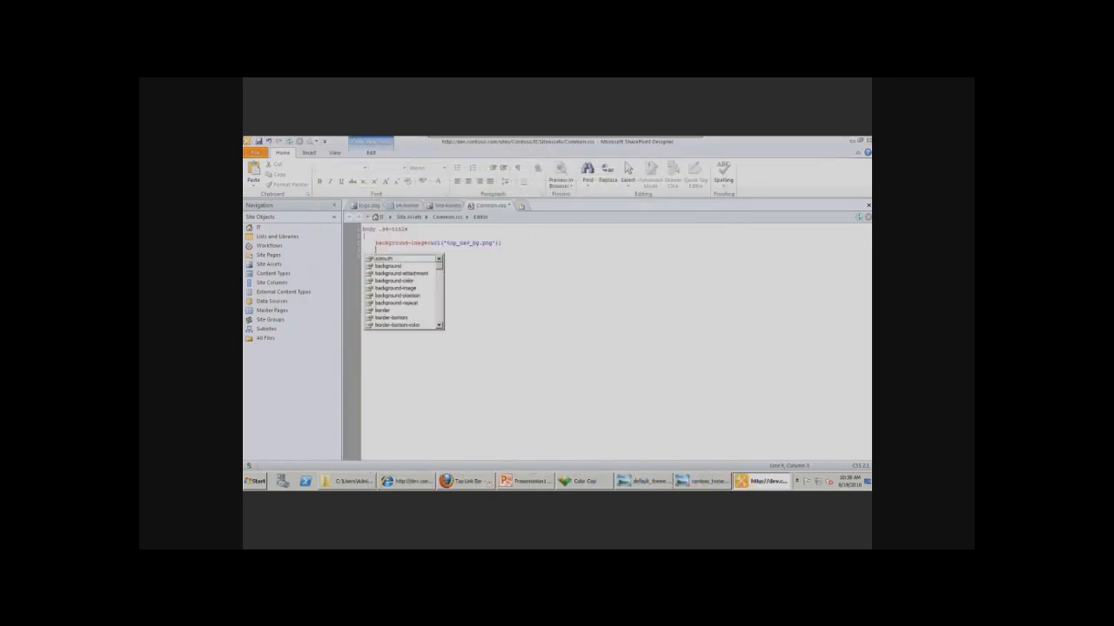
# Step: Start the background-repeat: repeat-y declaration in the body .s4-title rule
pyautogui.write('background-repeat: repeat-y;')
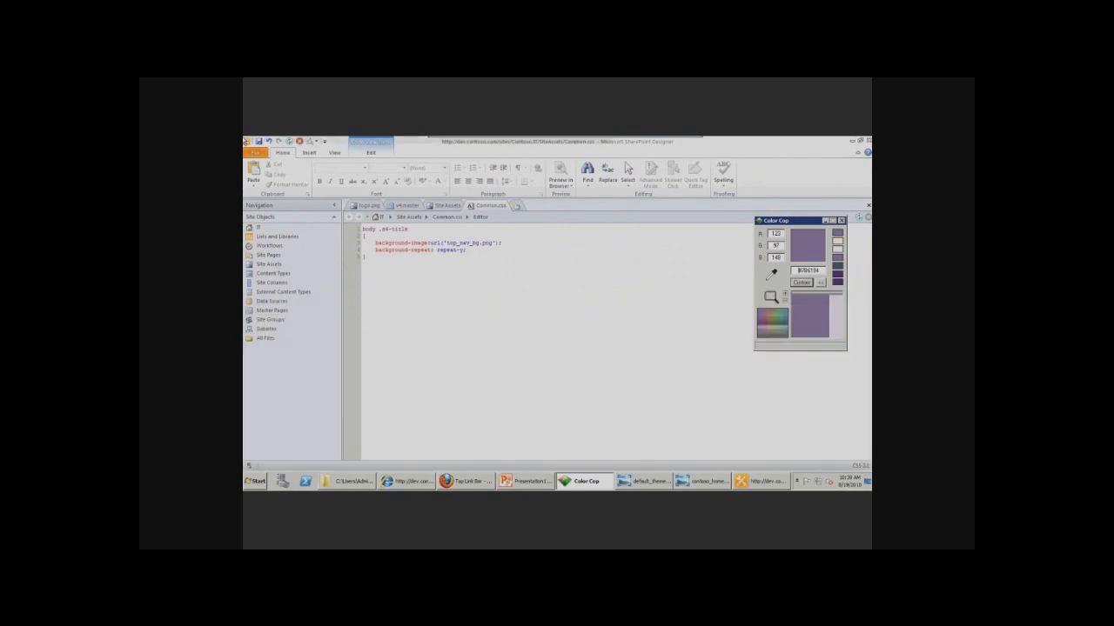
# Step: Add background-color:#796194 to the title rule, then inspect the header in Firefox
pyautogui.write('background-color:#796194;')
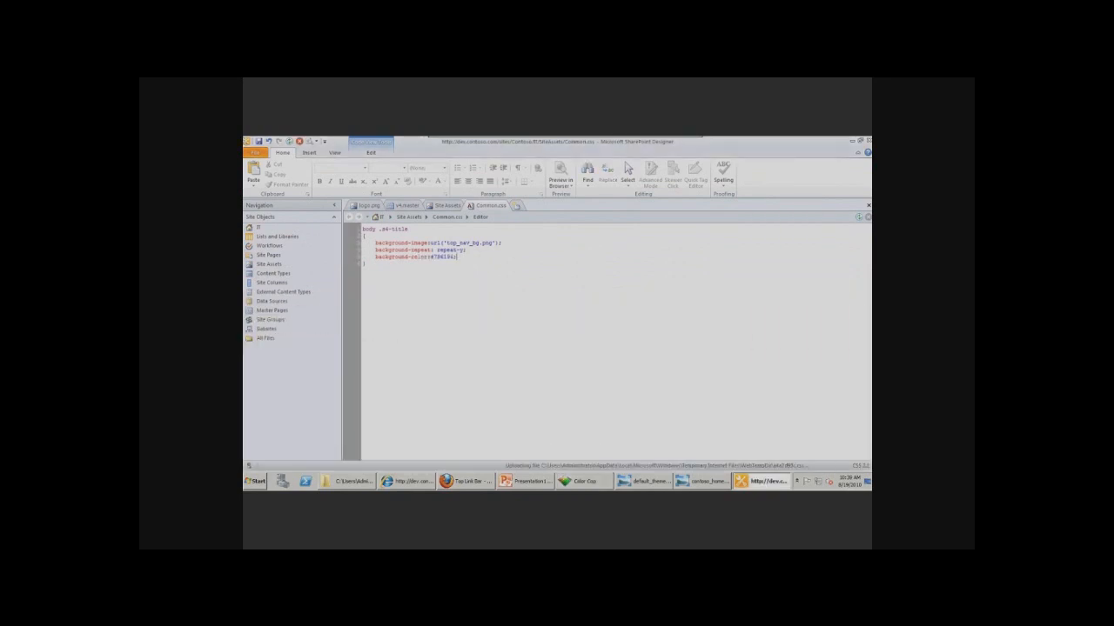
pyautogui.click(465, 482)
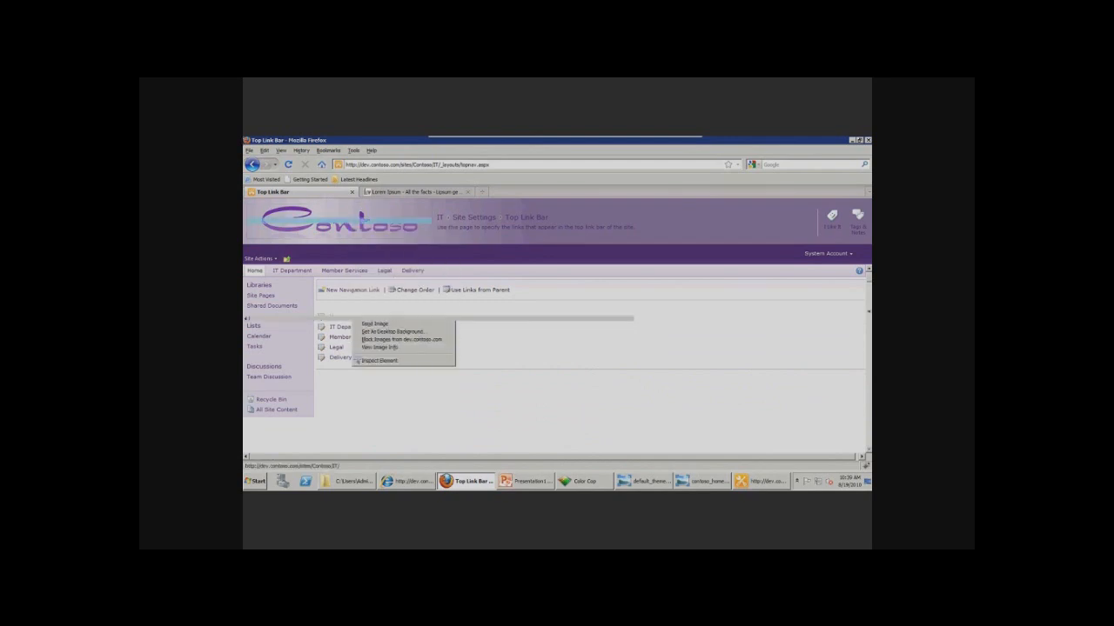
pyautogui.click(377, 360)
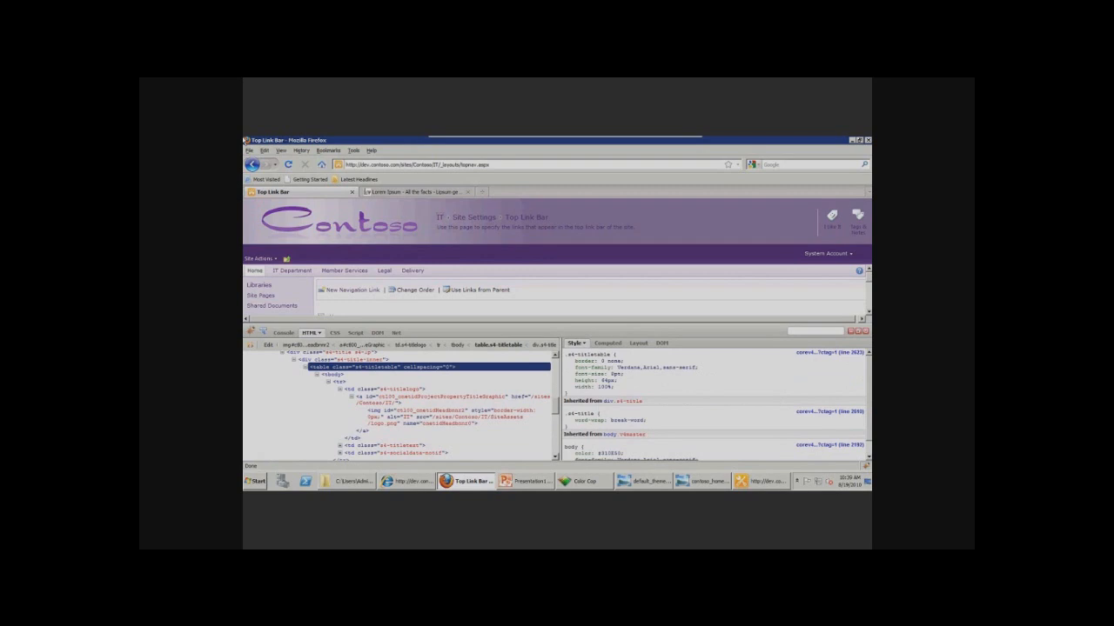
# Step: Inspect the site title link's markup and its .s4-title h1 a colour rules
pyautogui.rightClick(469, 218)
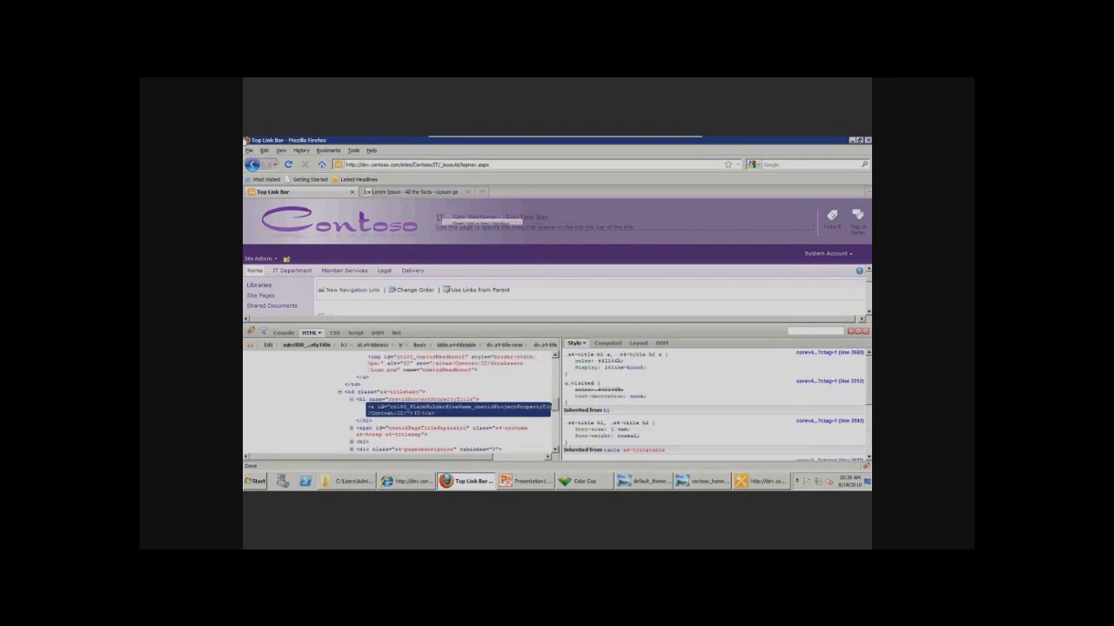
pyautogui.rightClick(444, 225)
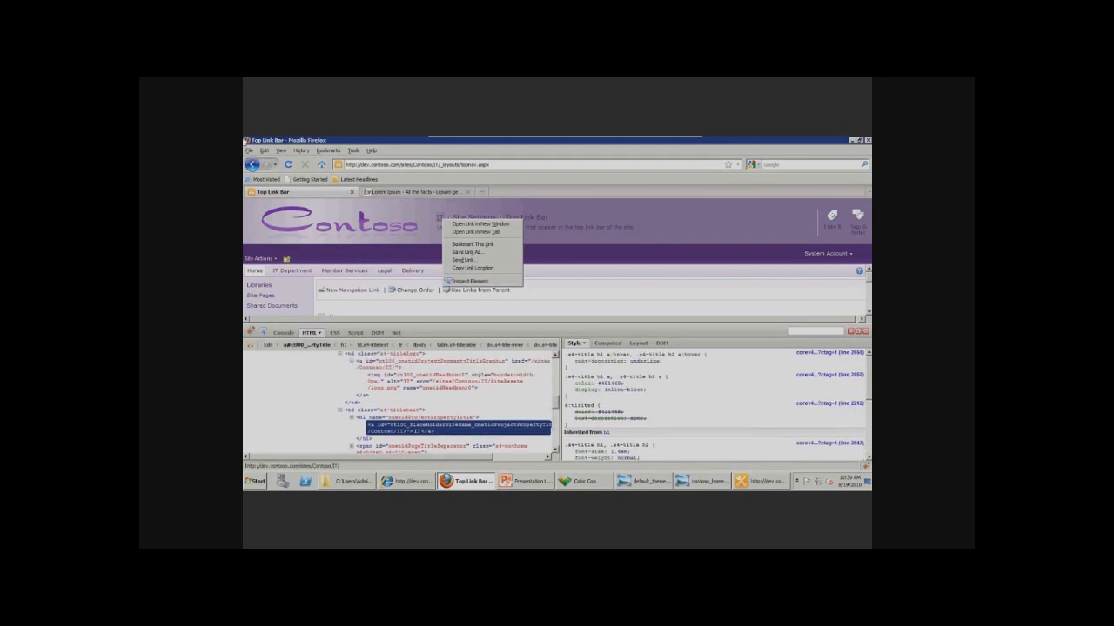
pyautogui.click(469, 281)
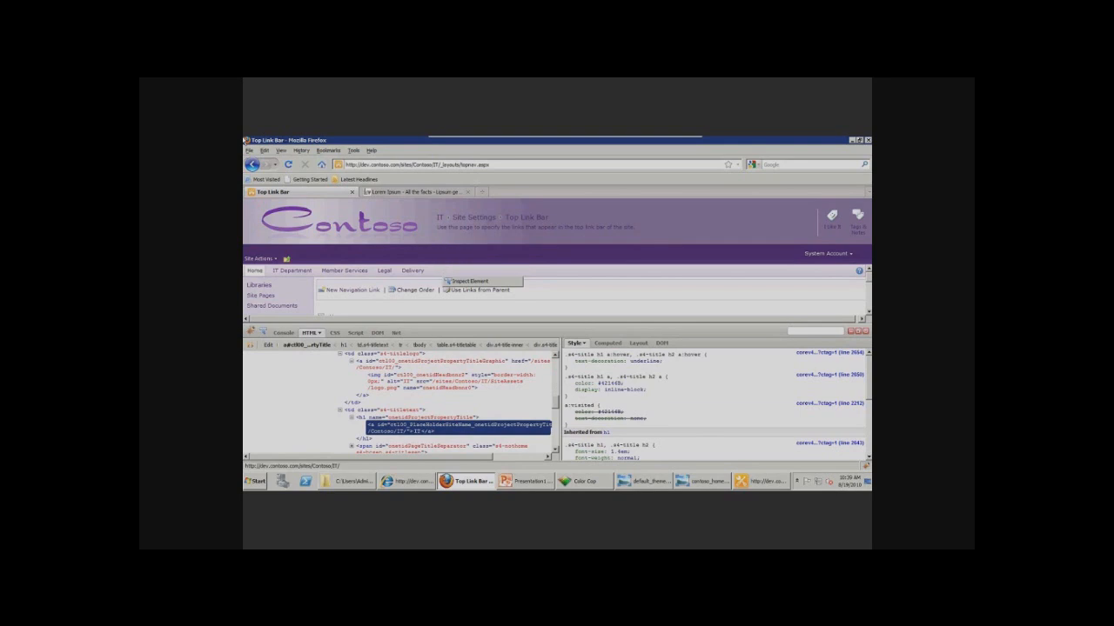
pyautogui.click(474, 280)
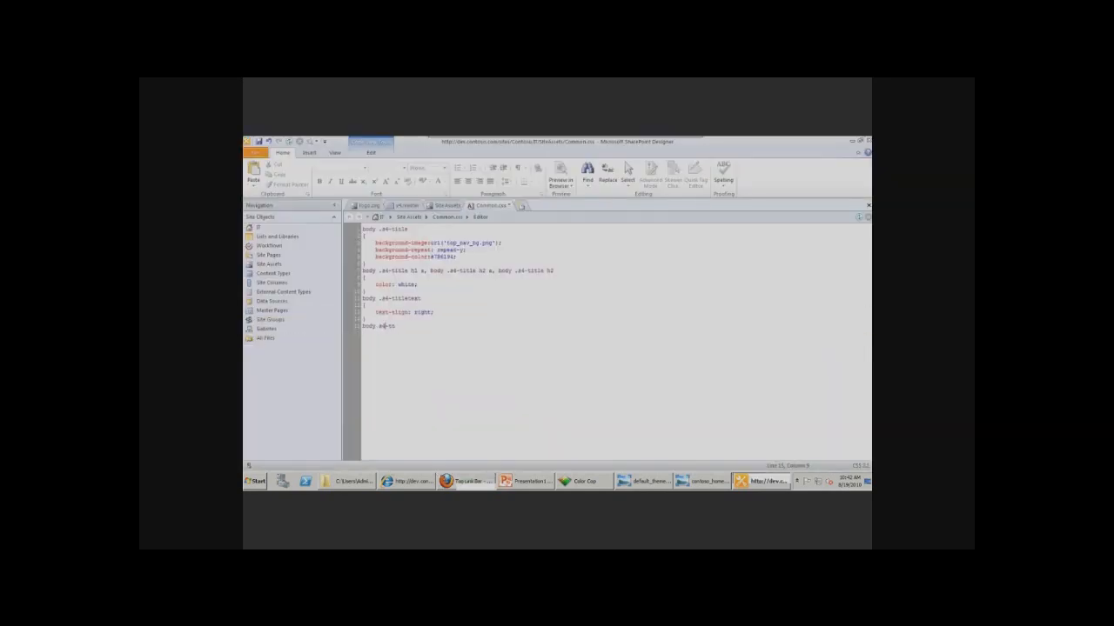
# Step: Give body .s4-tn a top_menu_bg.png background image with background-repeat: repeat-x
pyautogui.write('p')
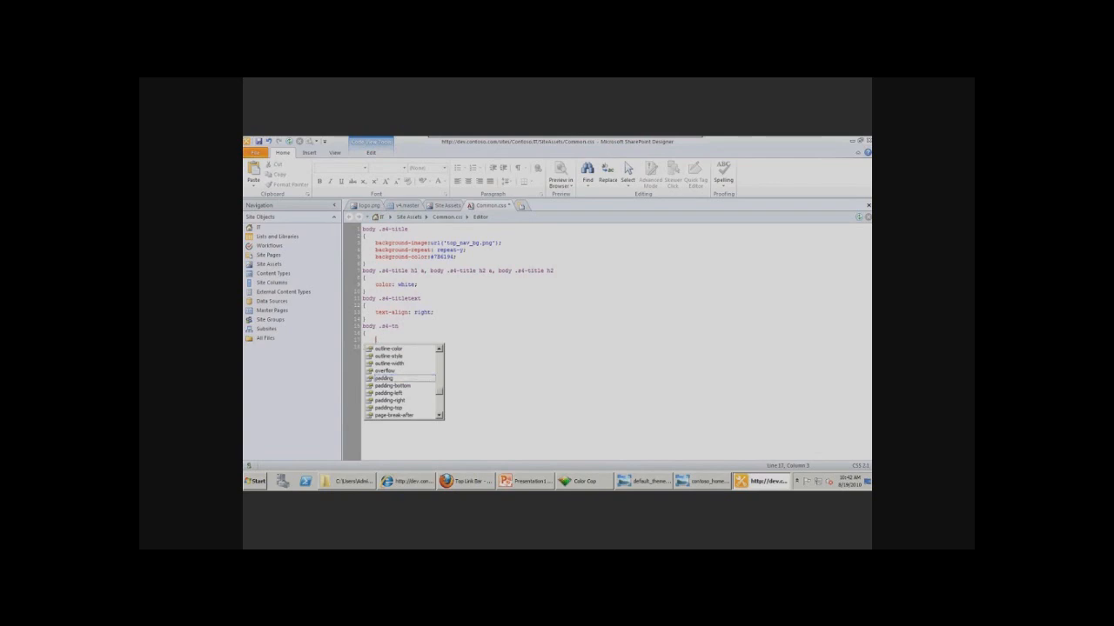
pyautogui.write('background-color:')
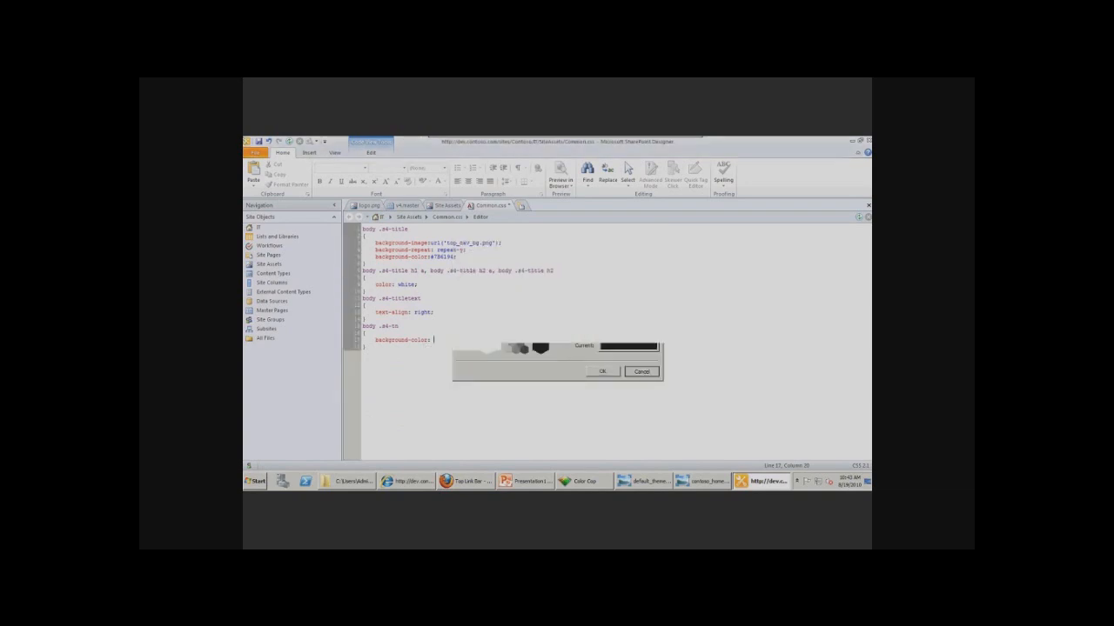
pyautogui.click(641, 371)
pyautogui.write('image')
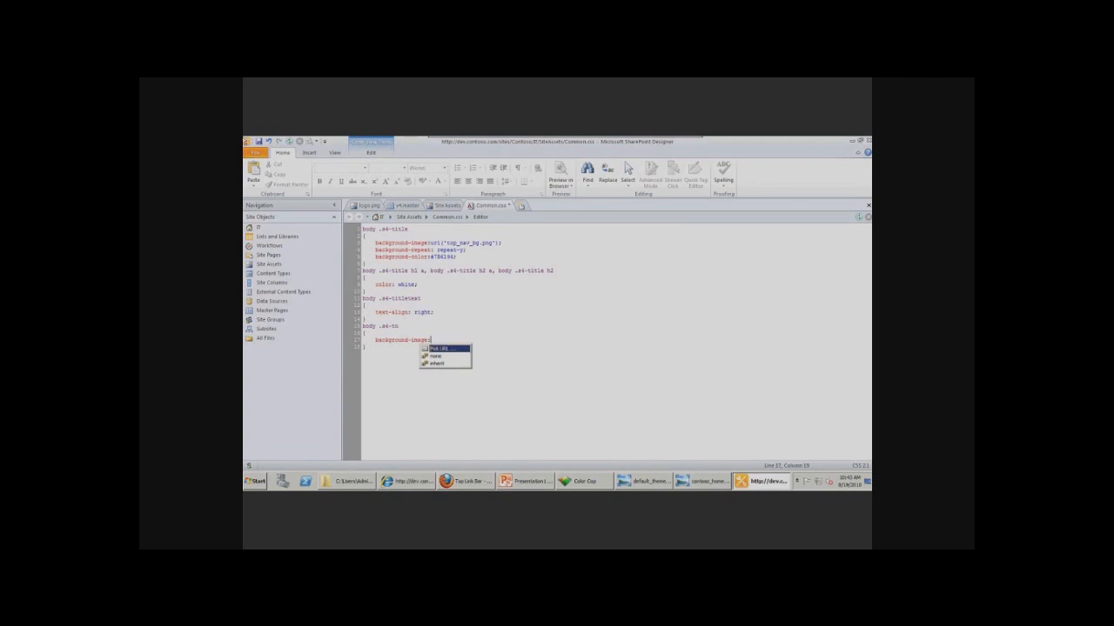
pyautogui.click(435, 348)
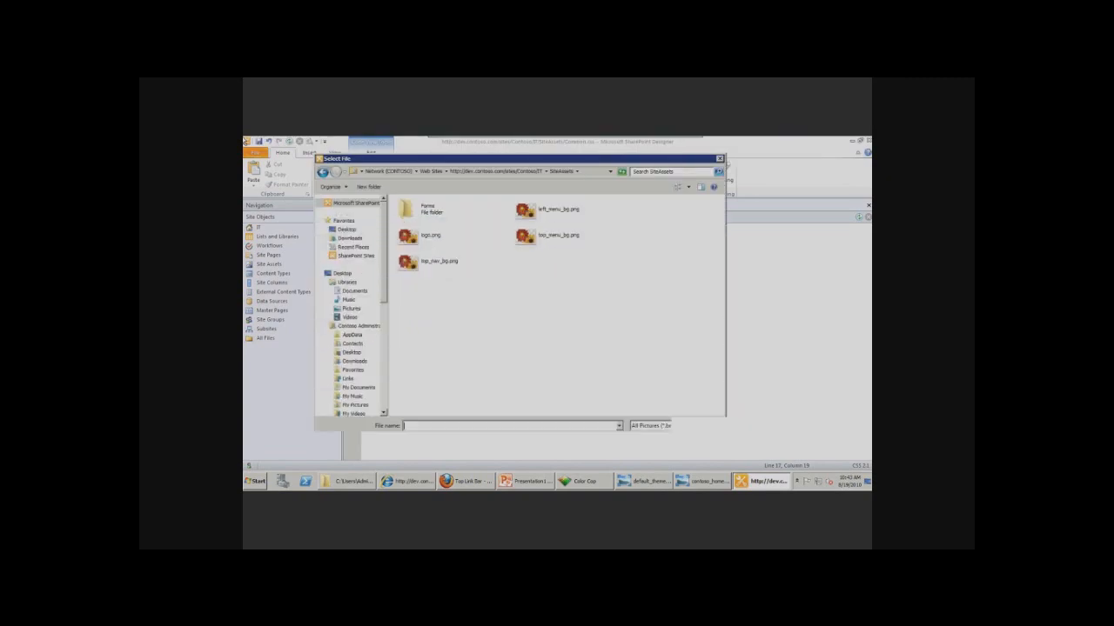
pyautogui.click(558, 235)
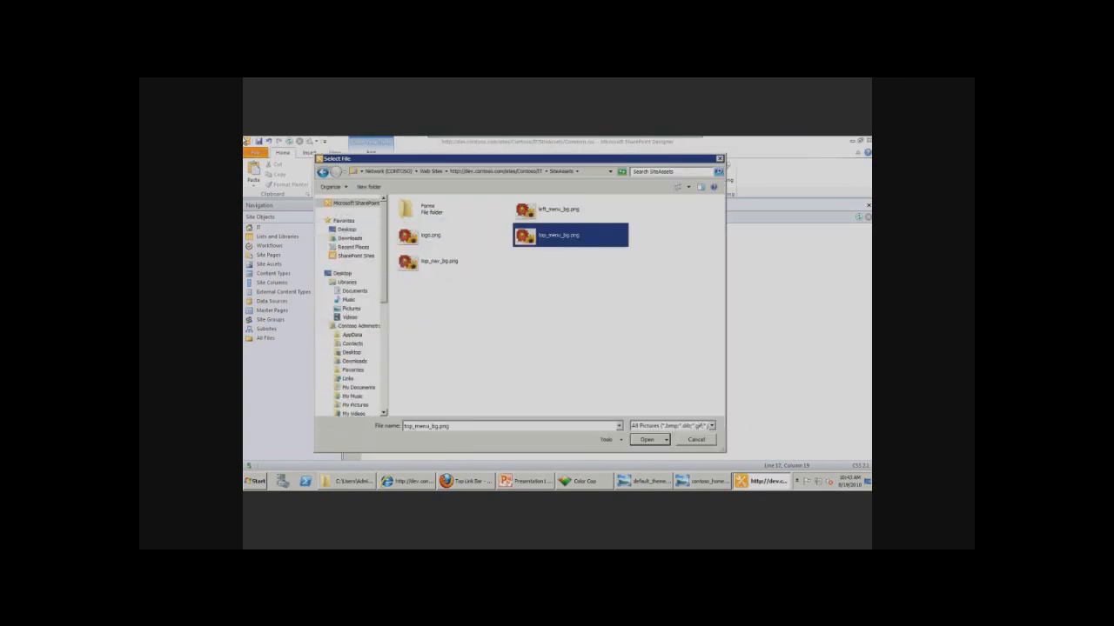
pyautogui.click(645, 440)
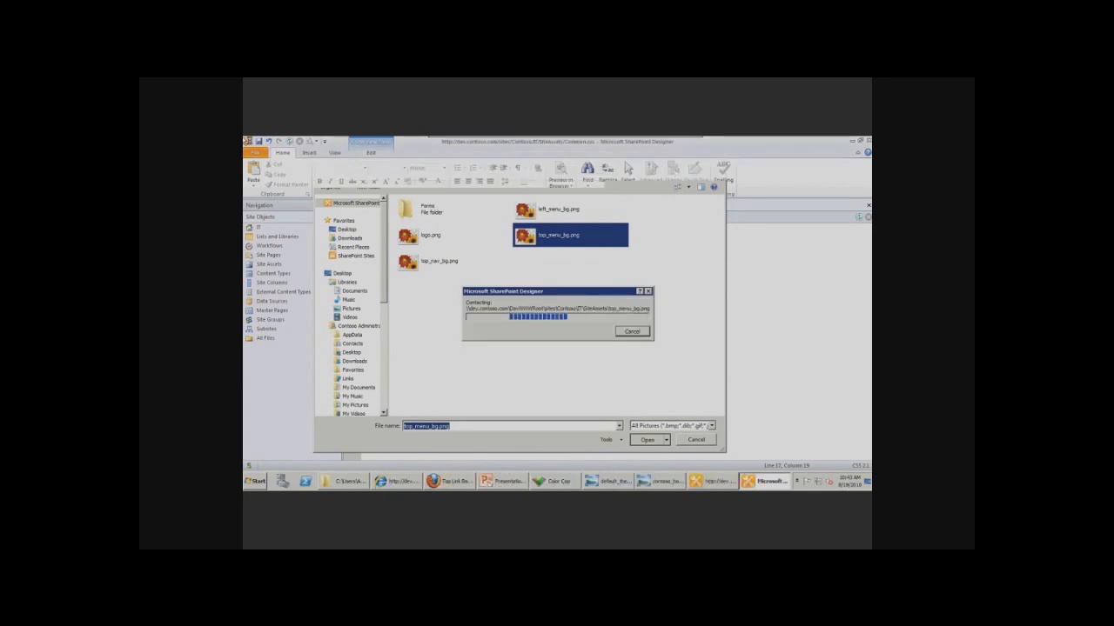
pyautogui.click(646, 439)
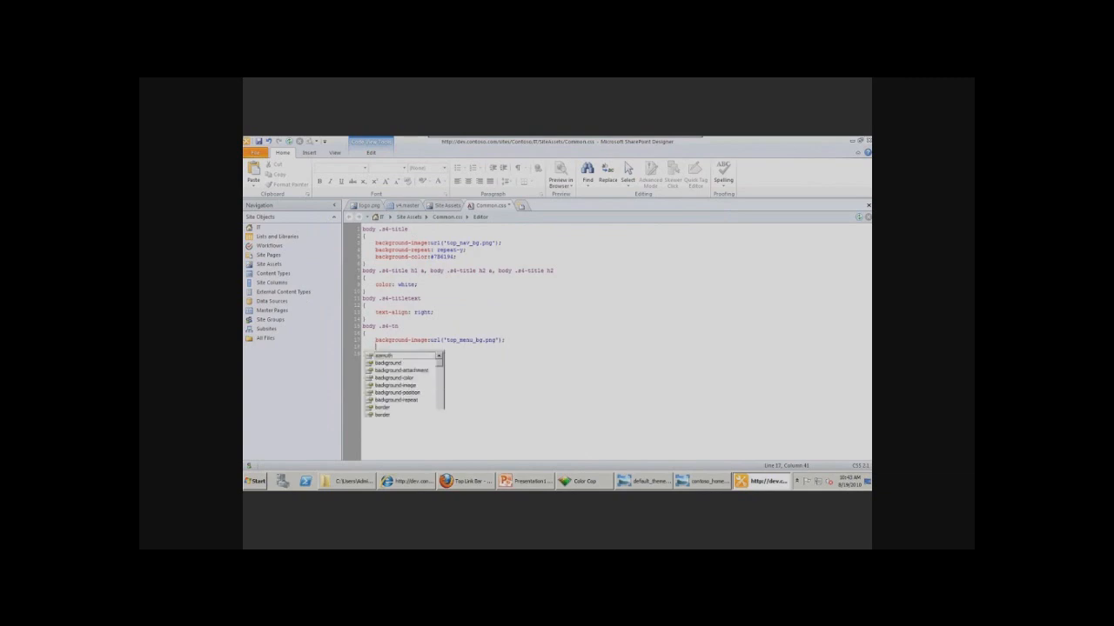
pyautogui.write('background-repeat: repeat-x')
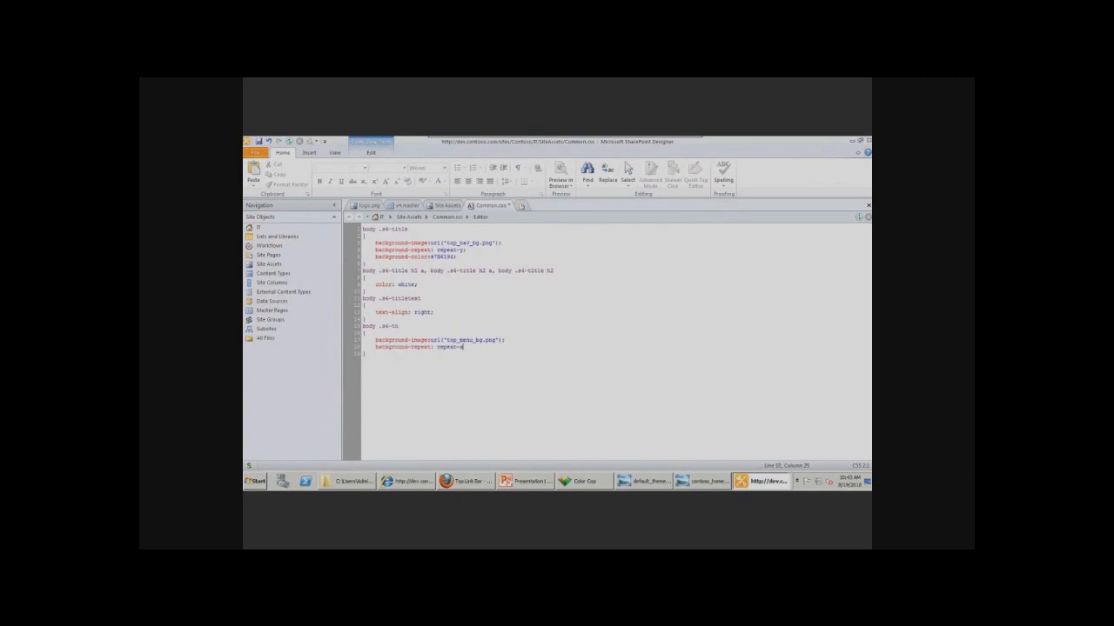
pyautogui.click(466, 480)
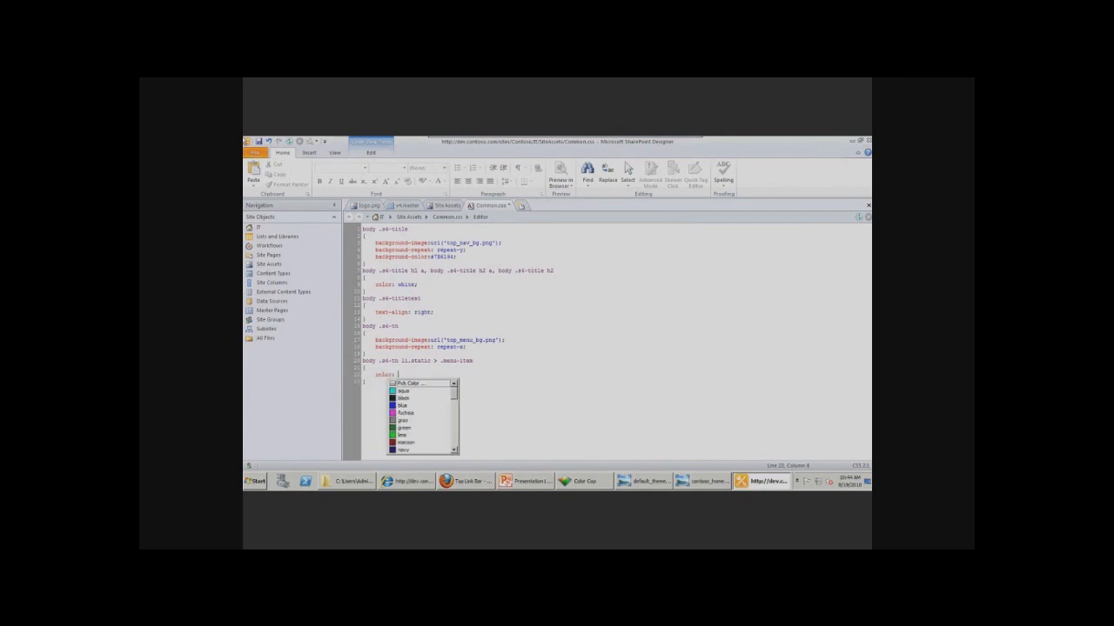
# Step: Set the li.static > .menu-item text colour to white
pyautogui.write('white;')
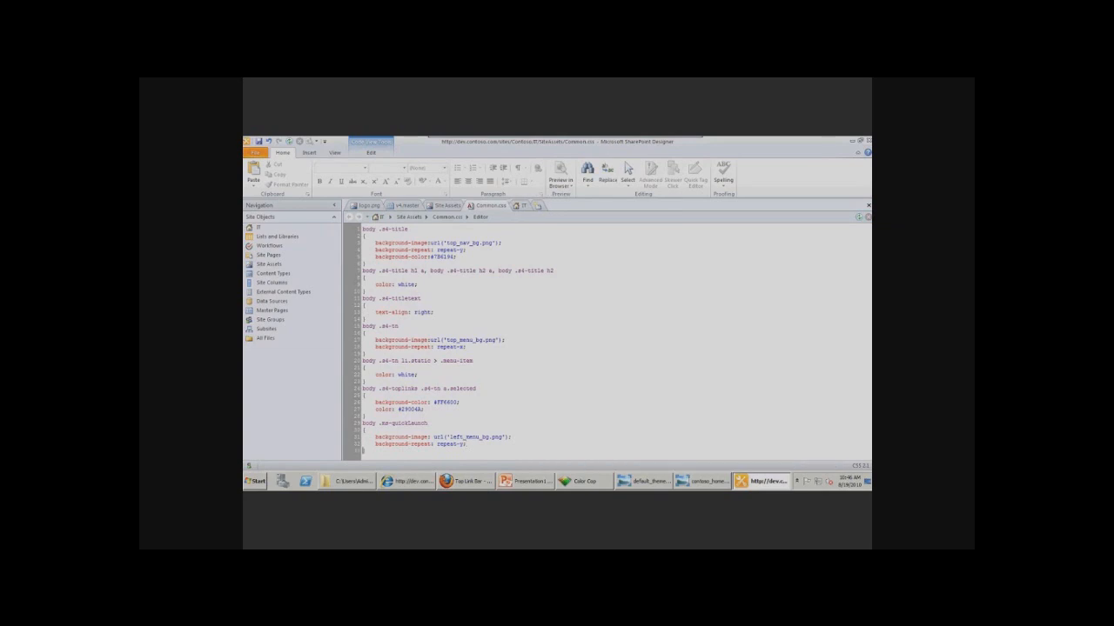
# Step: Check the restyled Top Link Bar page in Firefox, then open Common_v2.css in Notepad
pyautogui.click(465, 481)
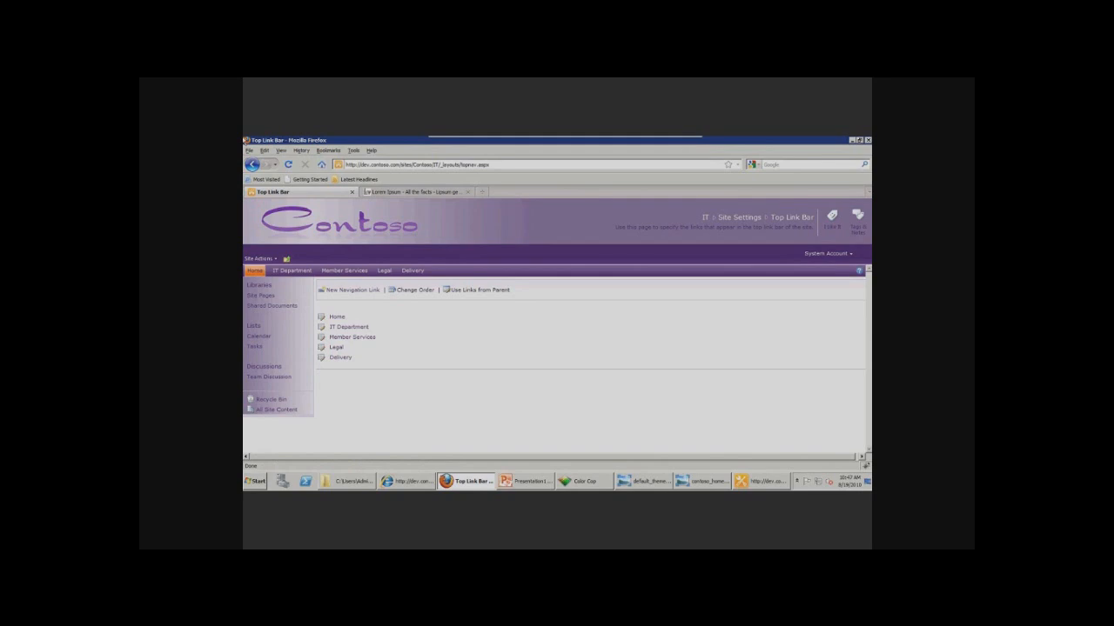
pyautogui.click(762, 481)
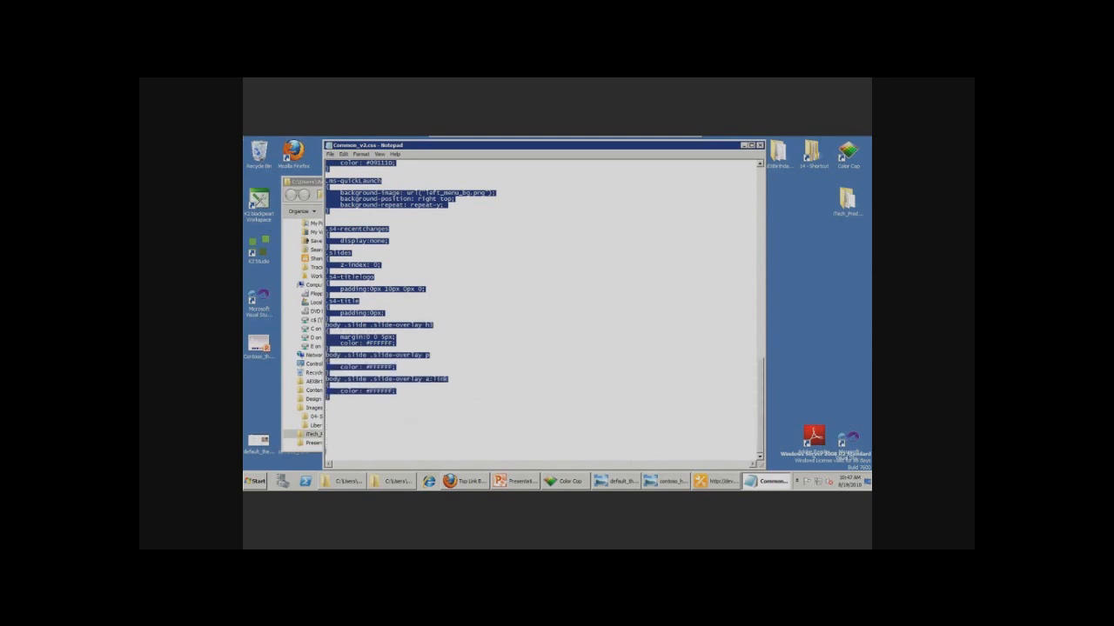
# Step: Review the rest of Common_v2.css in Notepad, then return to Common.css in SharePoint Designer
pyautogui.scroll(-3)
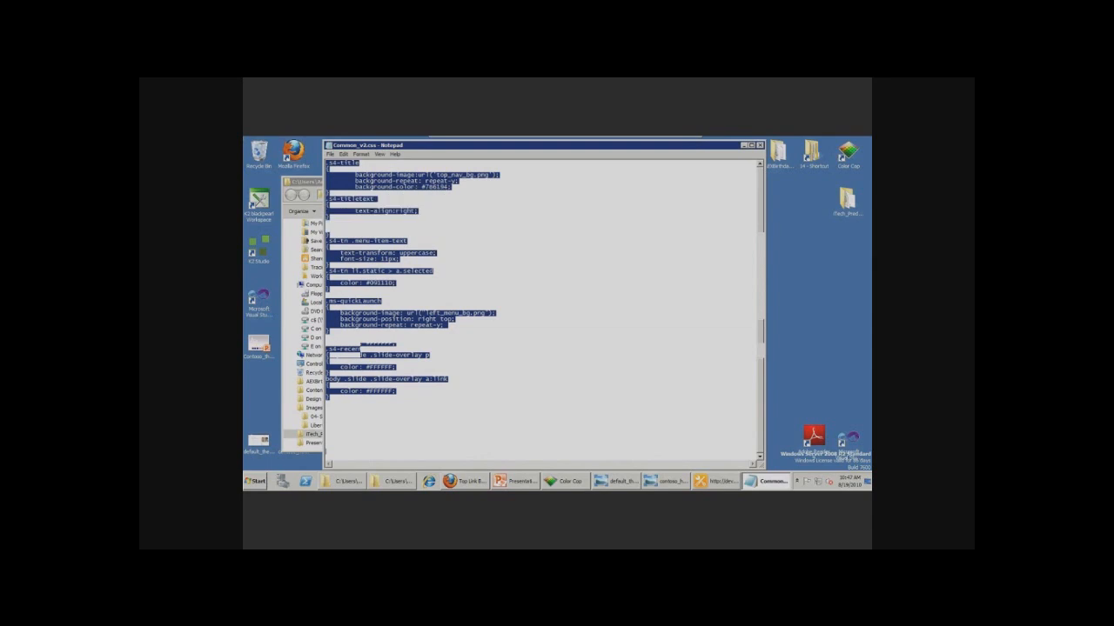
pyautogui.scroll(-3)
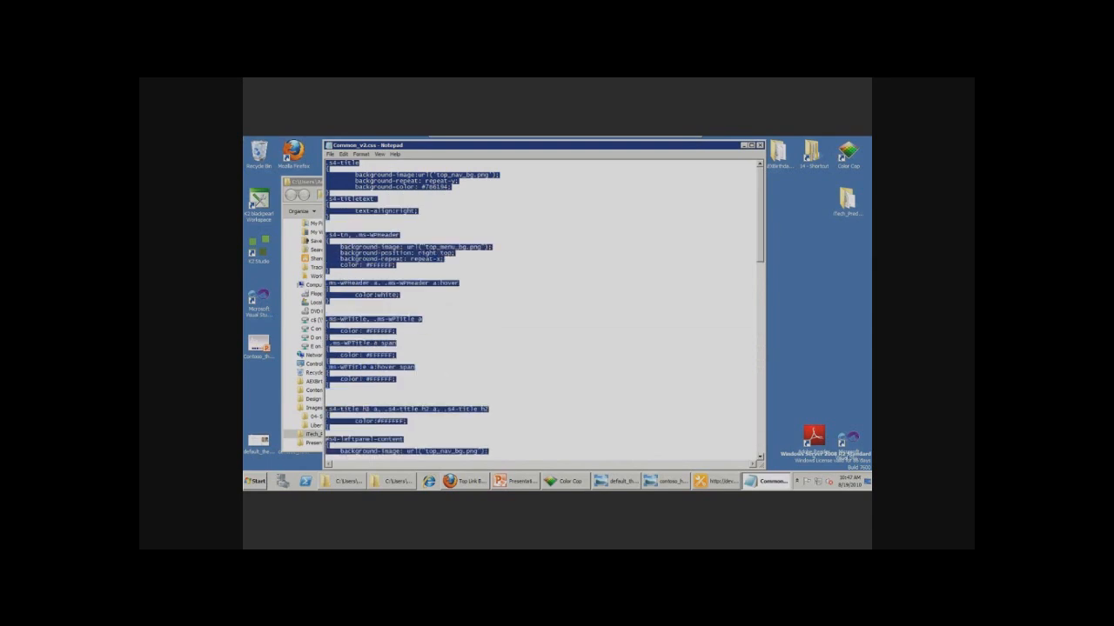
pyautogui.click(769, 481)
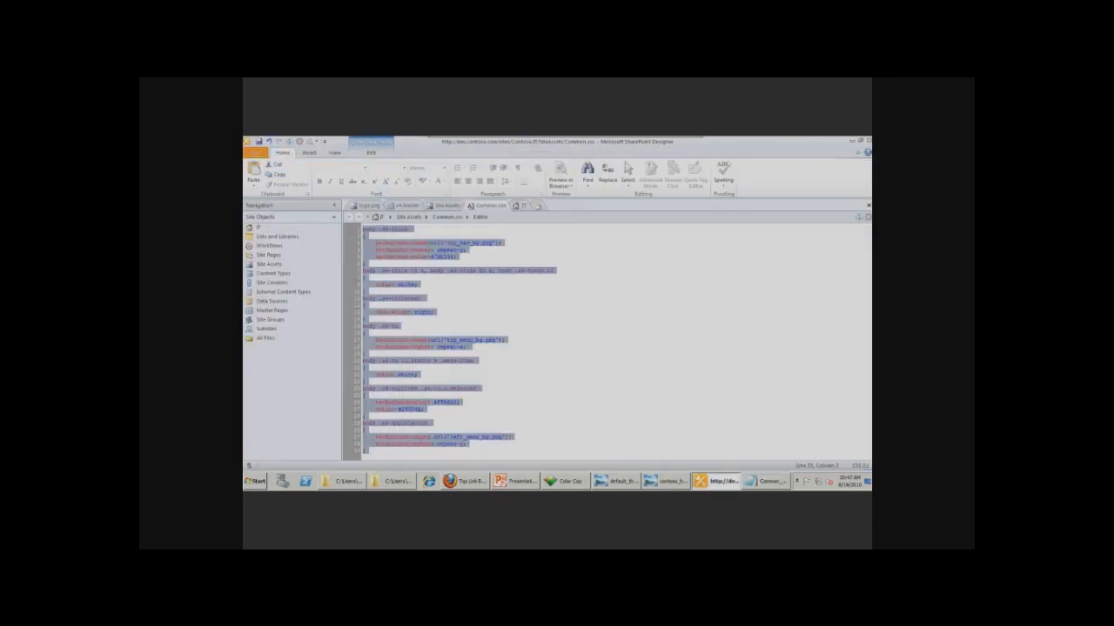